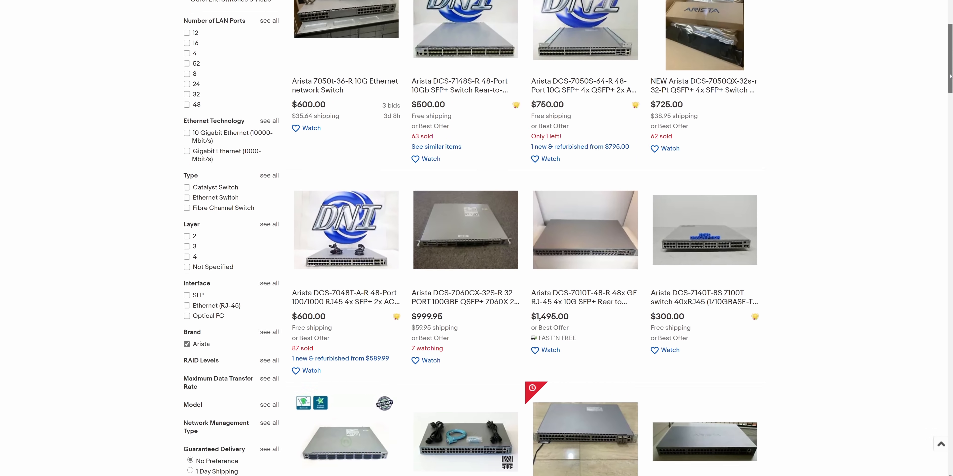
scroll(down, 3)
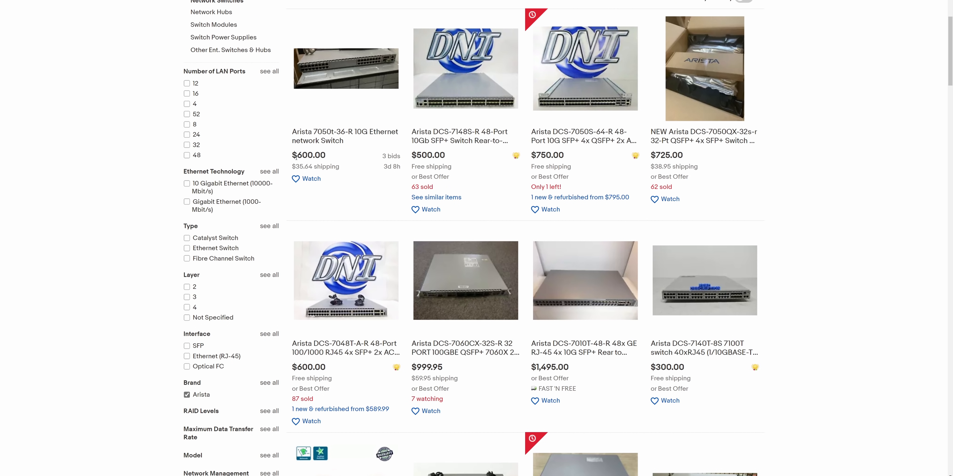